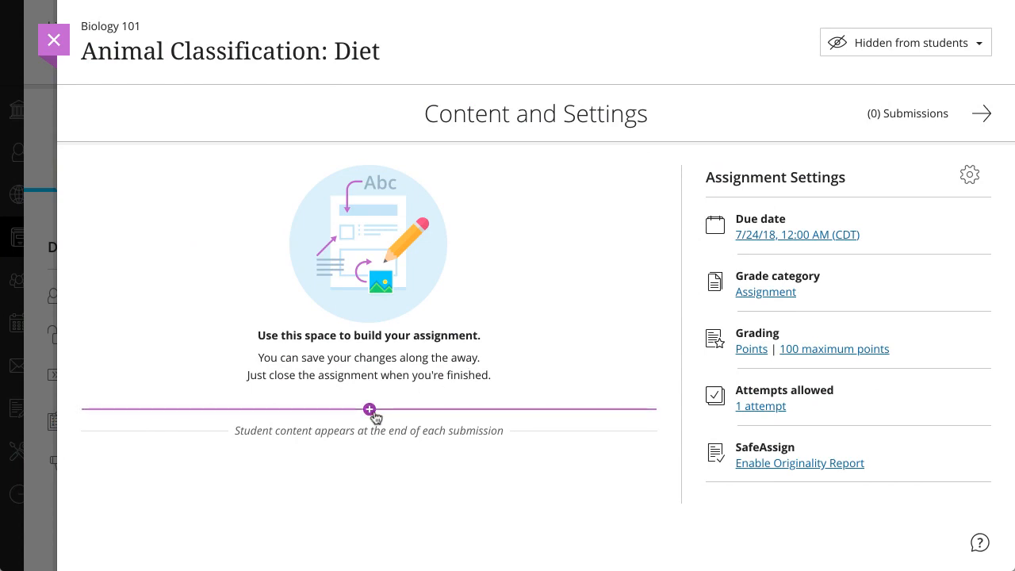
- Insert a blank matching question into the Animal Classification: Diet assignment
click(369, 409)
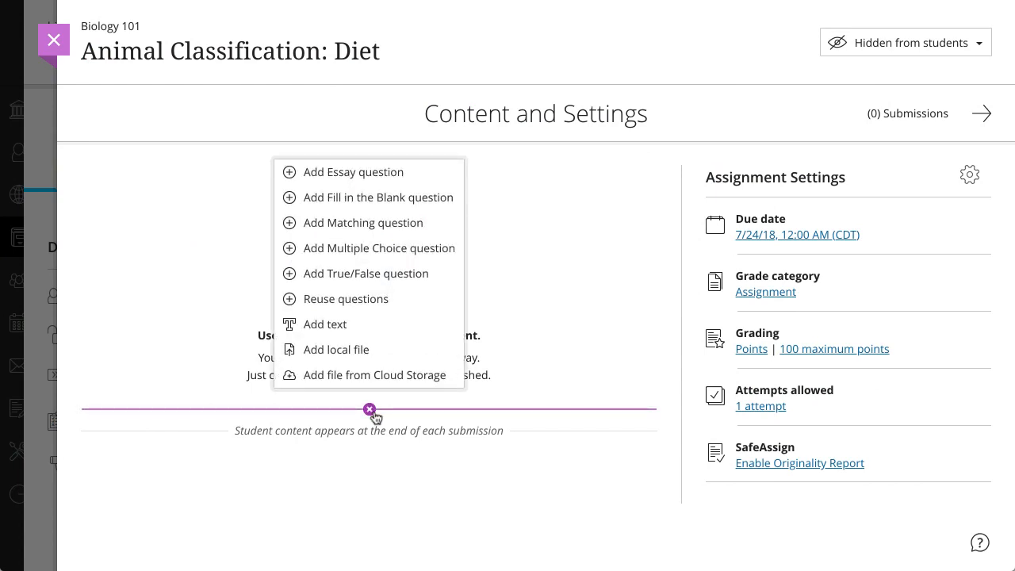
mouse_move(363, 222)
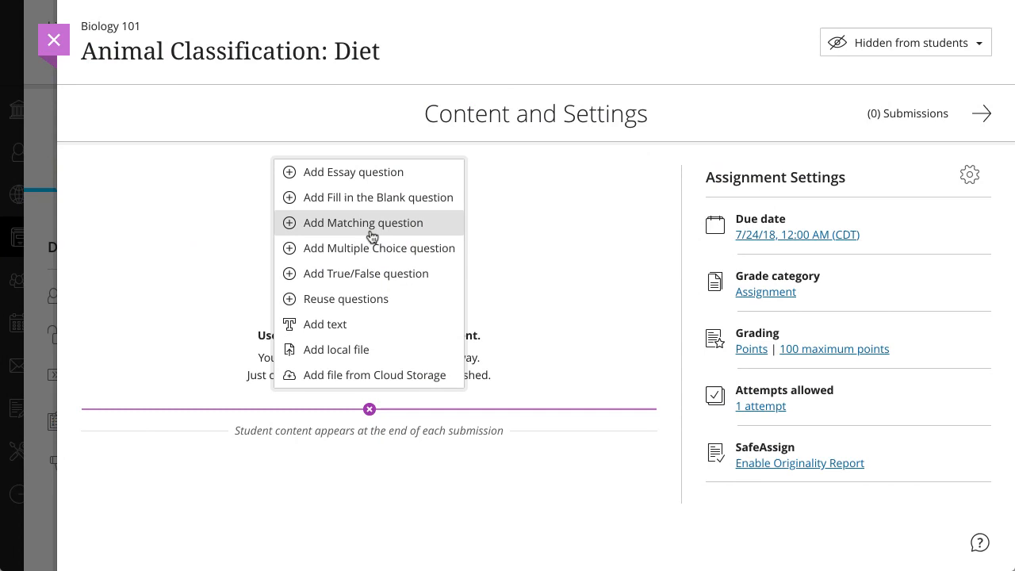
click(363, 222)
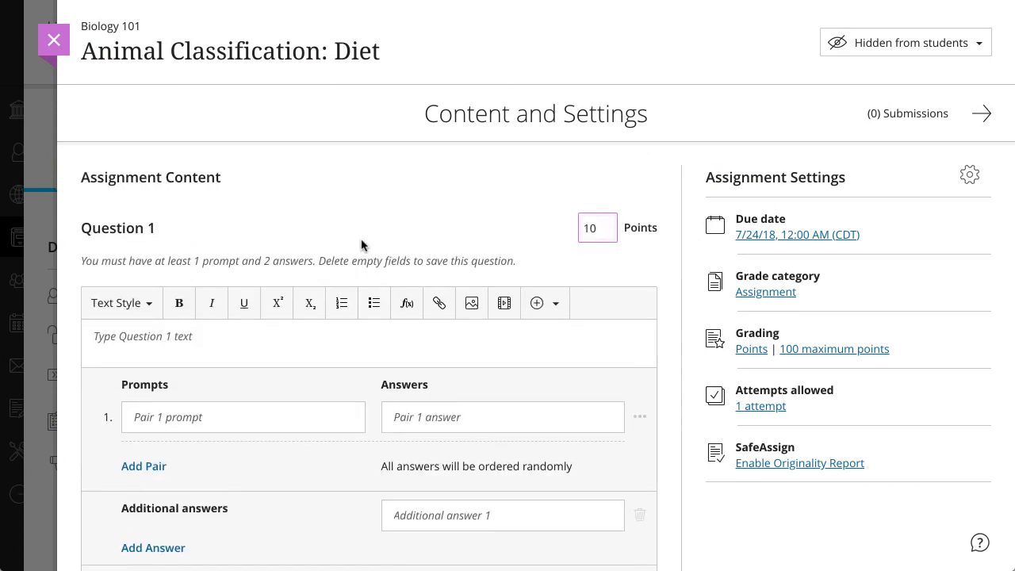
- Enter 'Match the animals to their diets.' and the Pig–Omivore pair, then add another pair
text(Match the animals to their diets.)
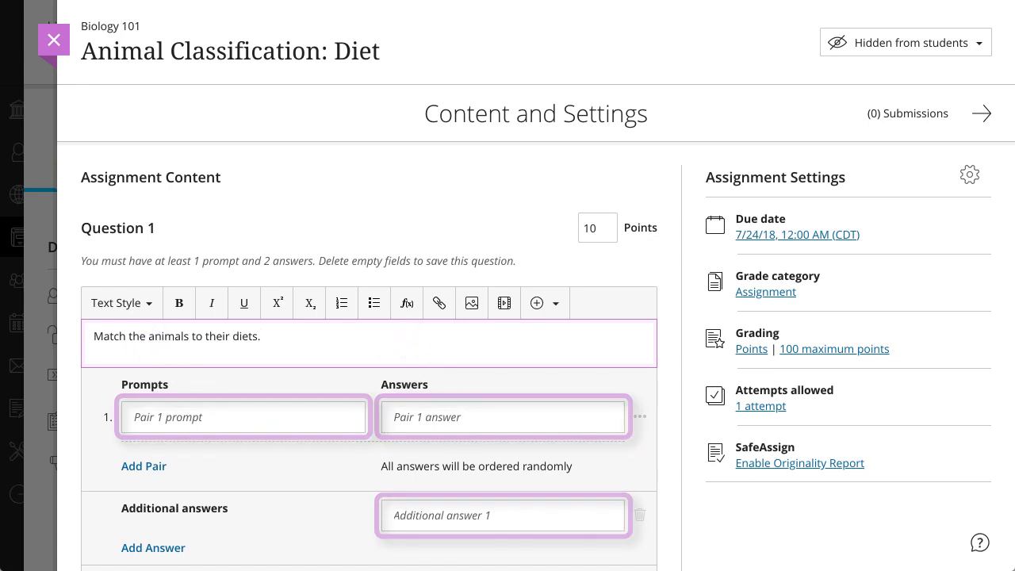
text(Omivore)
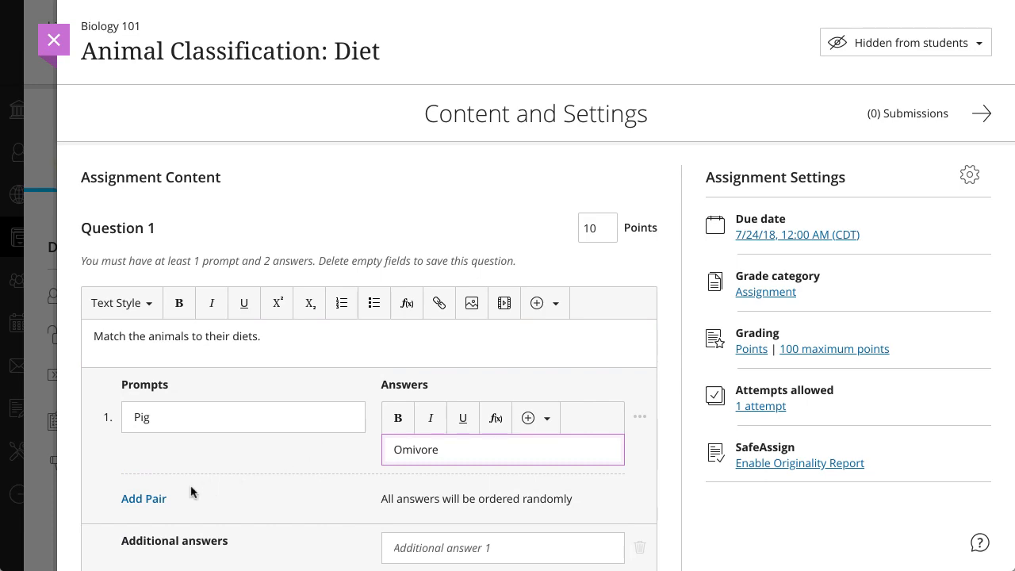
click(144, 498)
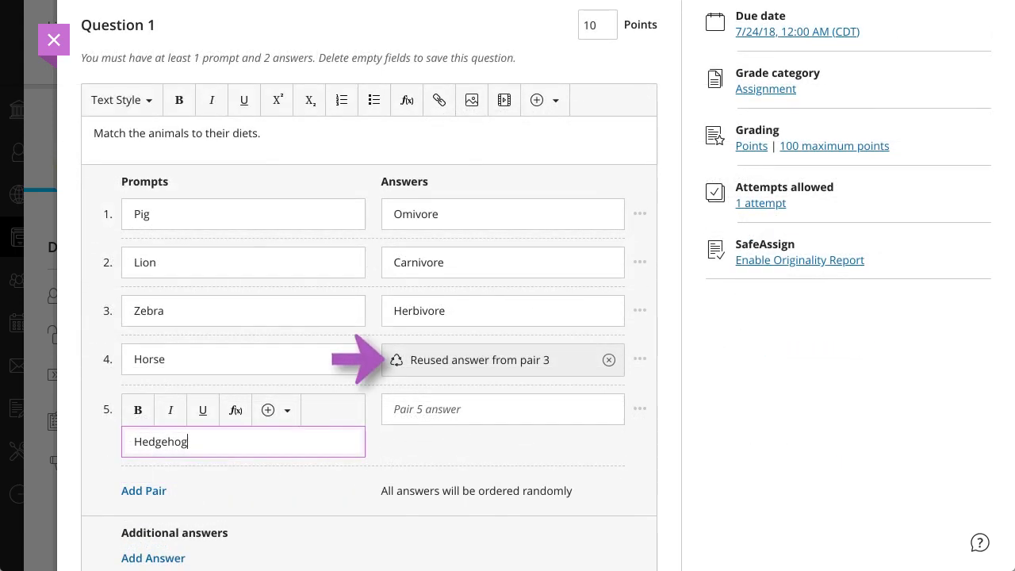
- Reuse pair 1's Omivore answer for Hedgehog and add an additional answer slot
click(640, 408)
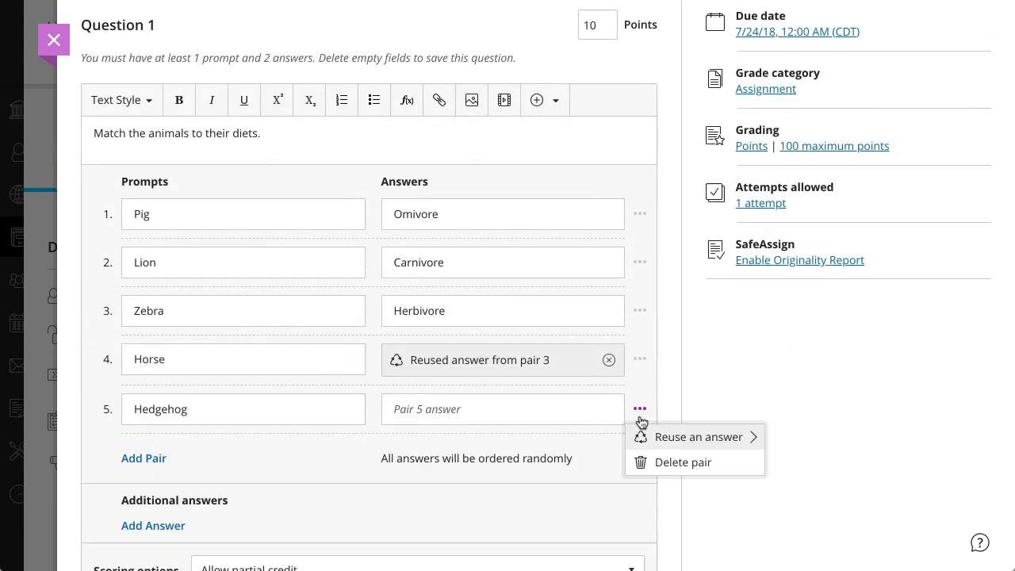
mouse_move(713, 433)
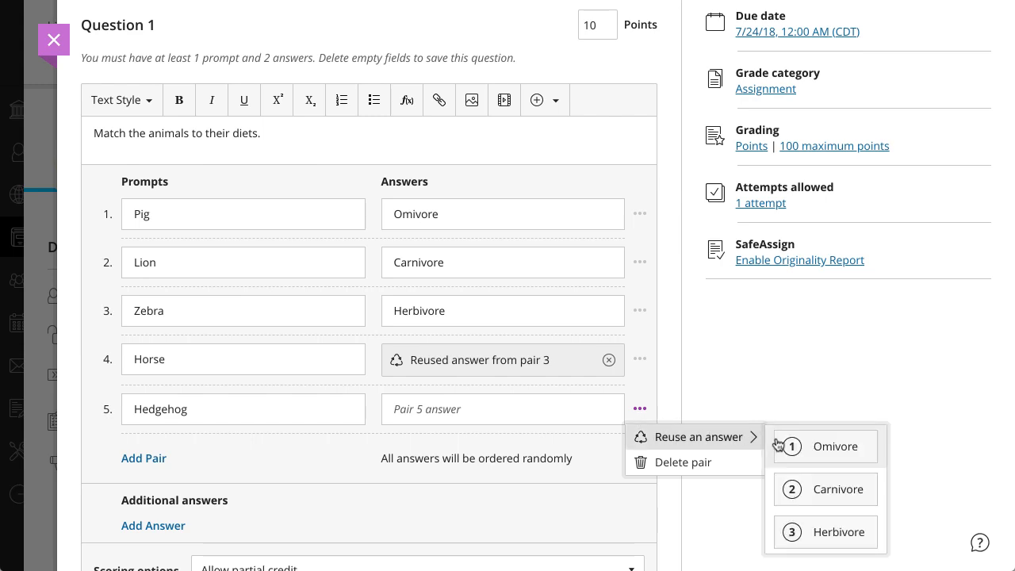
click(835, 445)
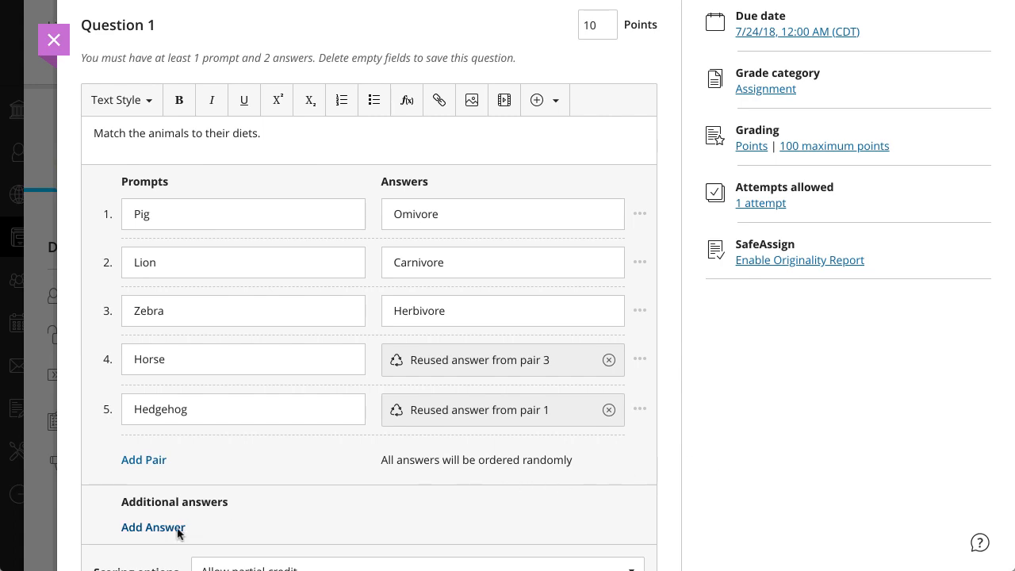
click(153, 527)
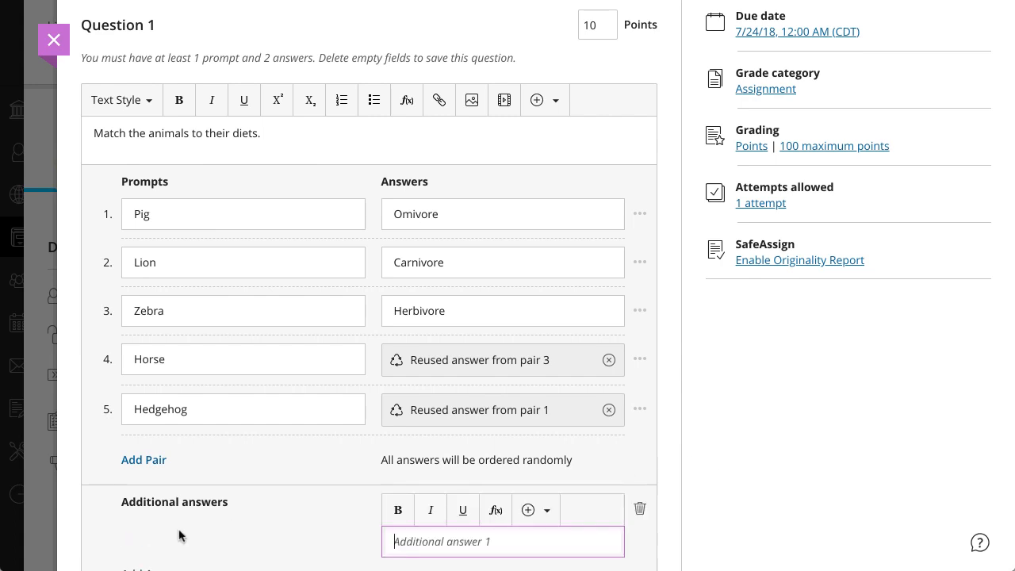
- Fill the additional distractor answer with Granivore
text(Granivore)
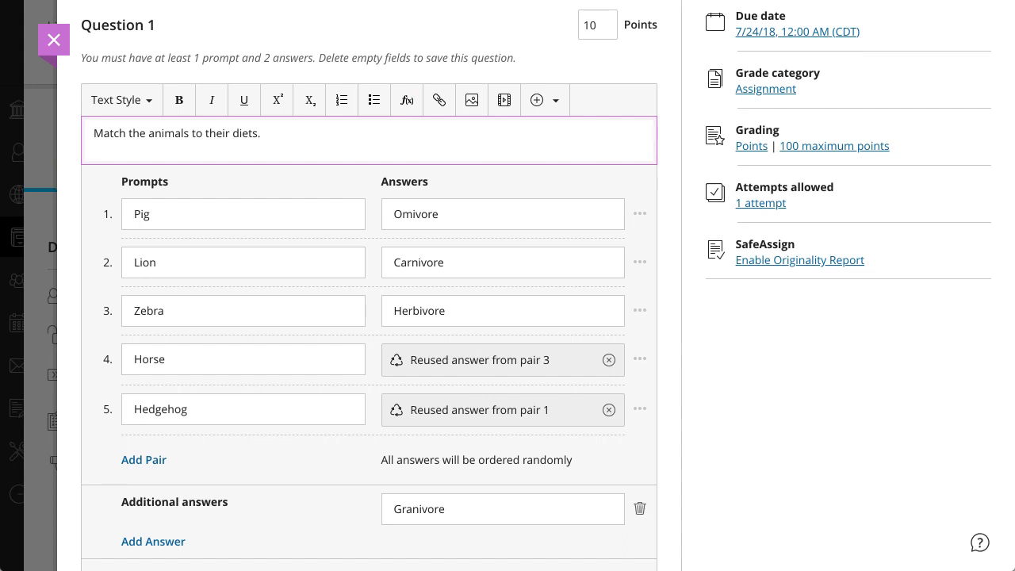
click(554, 100)
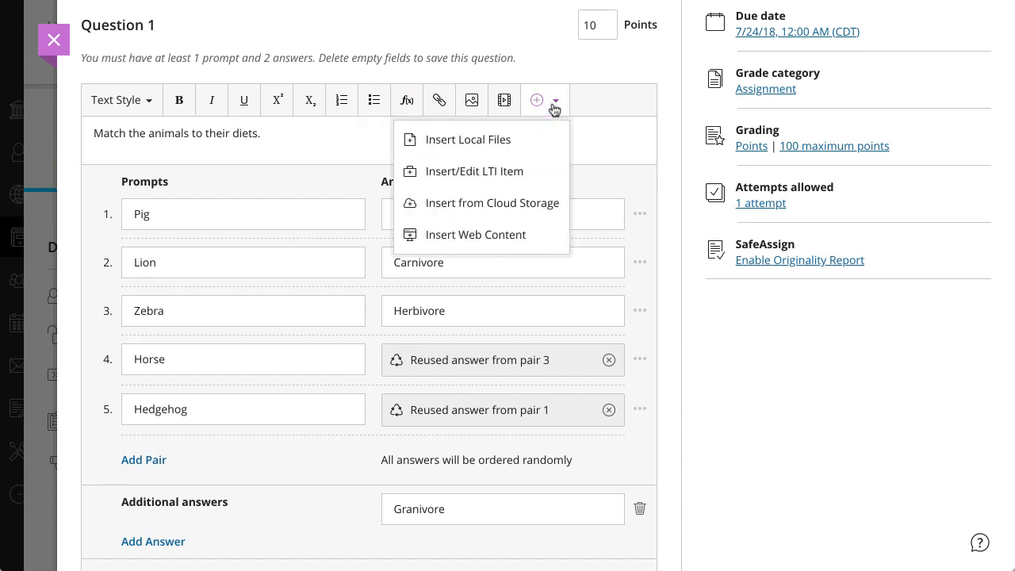
mouse_move(389, 200)
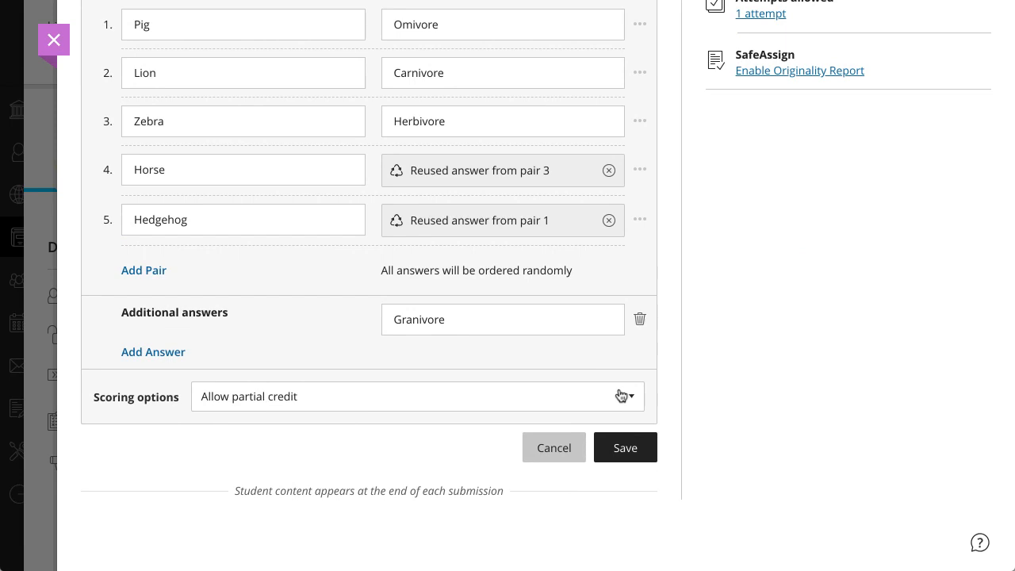
- Set the question's scoring to All or nothing
click(625, 396)
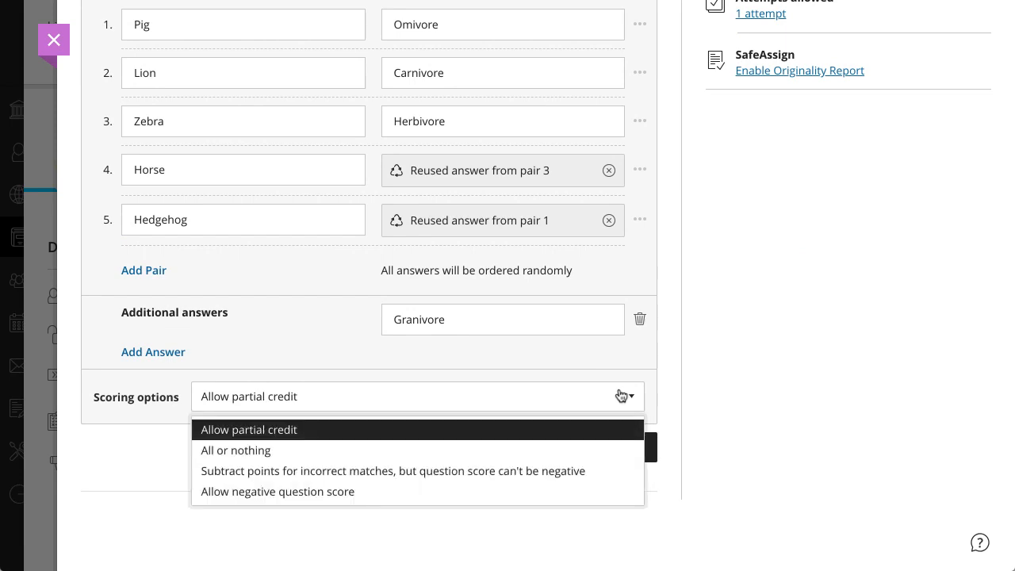
click(236, 449)
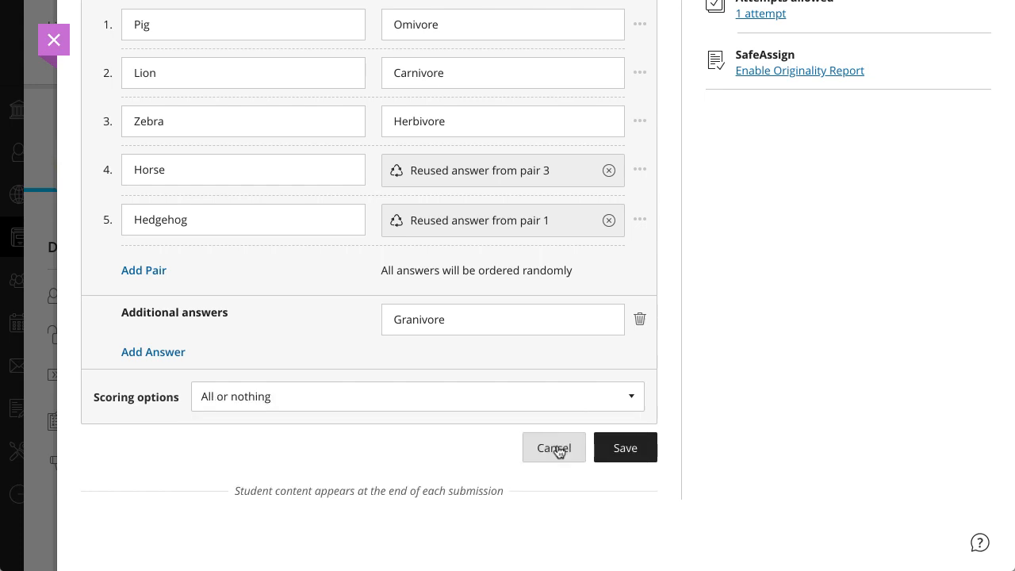
mouse_move(625, 447)
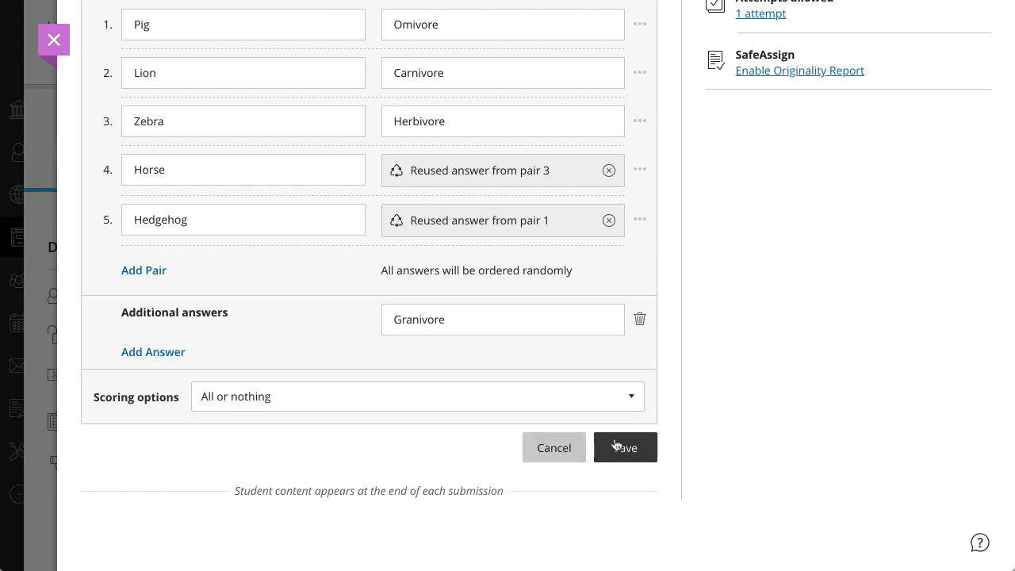